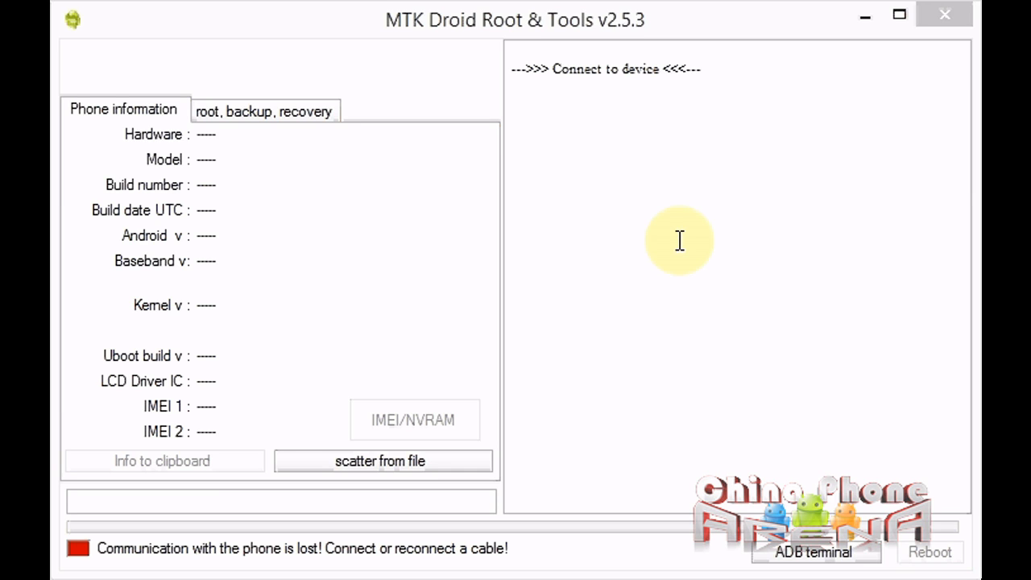
pyautogui.moveTo(470, 58)
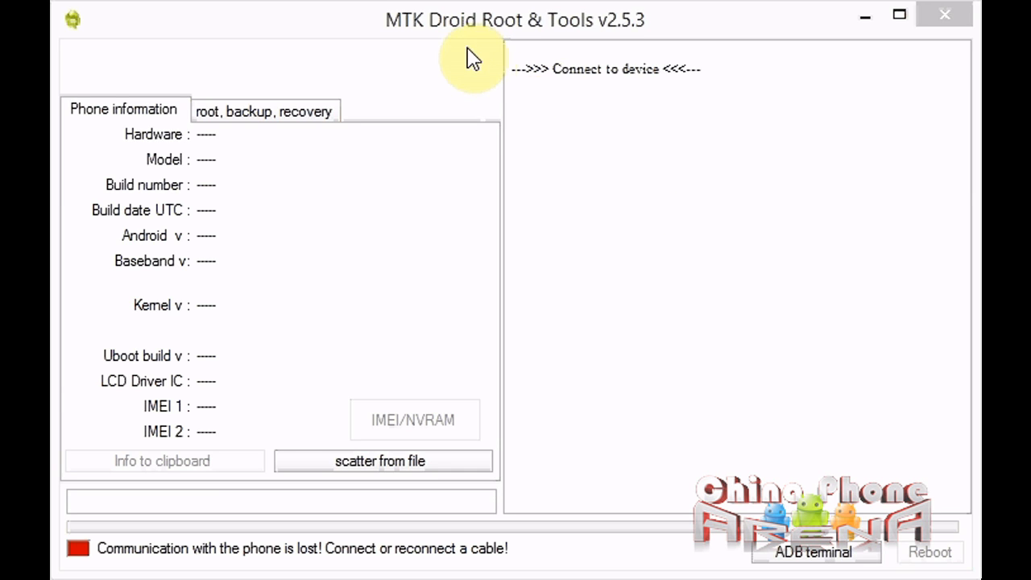
pyautogui.moveTo(567, 133)
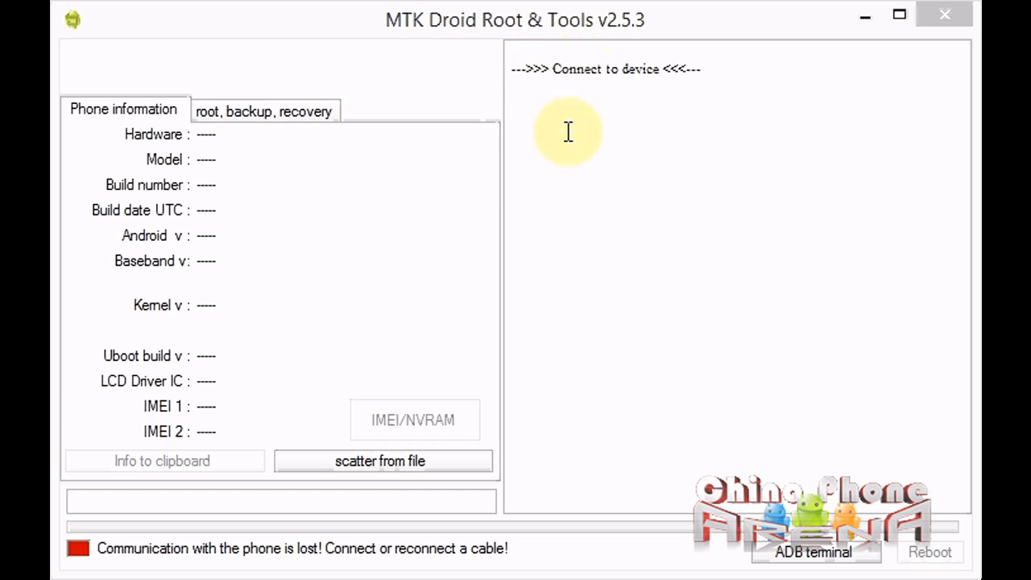
pyautogui.moveTo(619, 277)
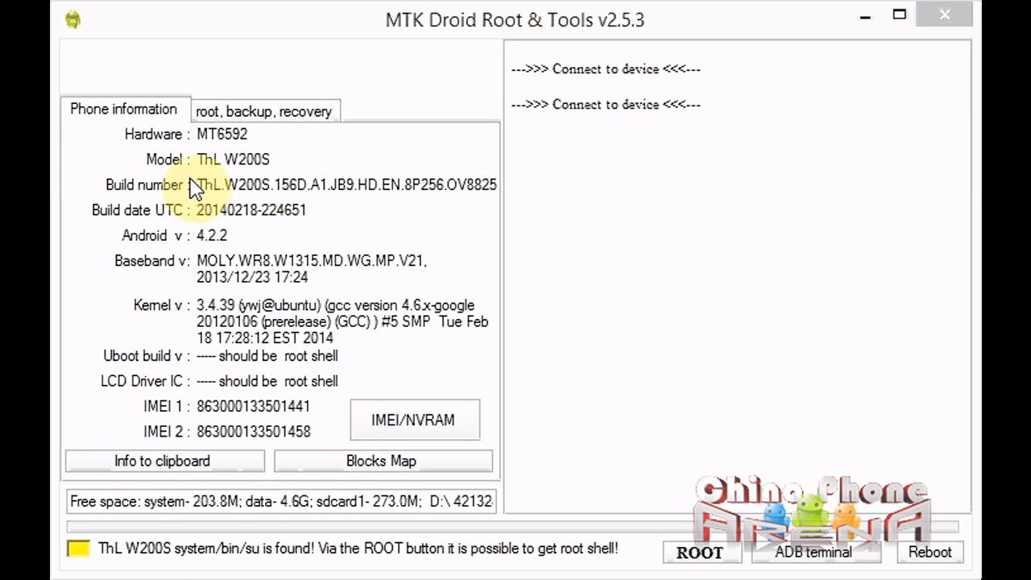
pyautogui.moveTo(132, 556)
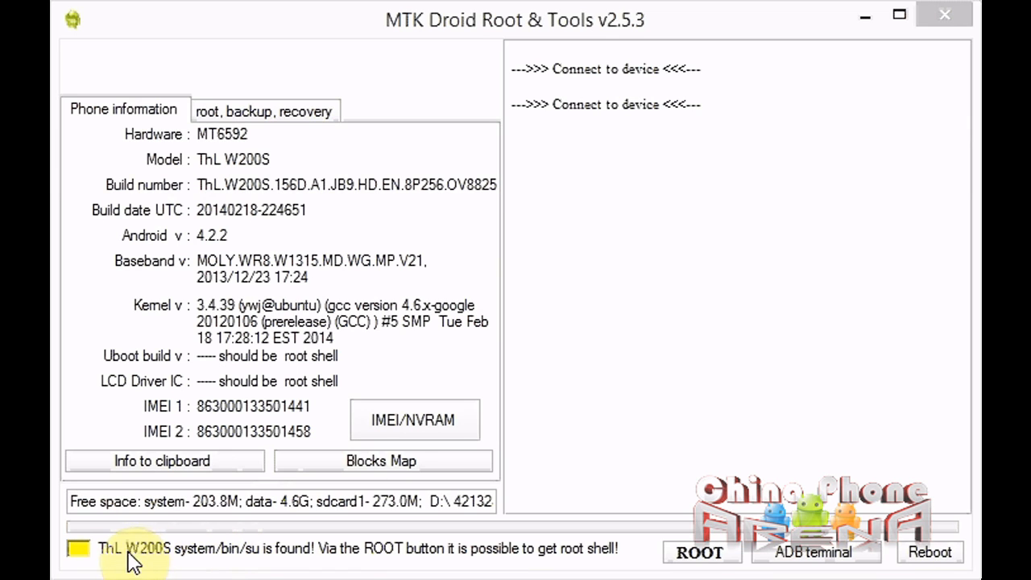
pyautogui.moveTo(335, 572)
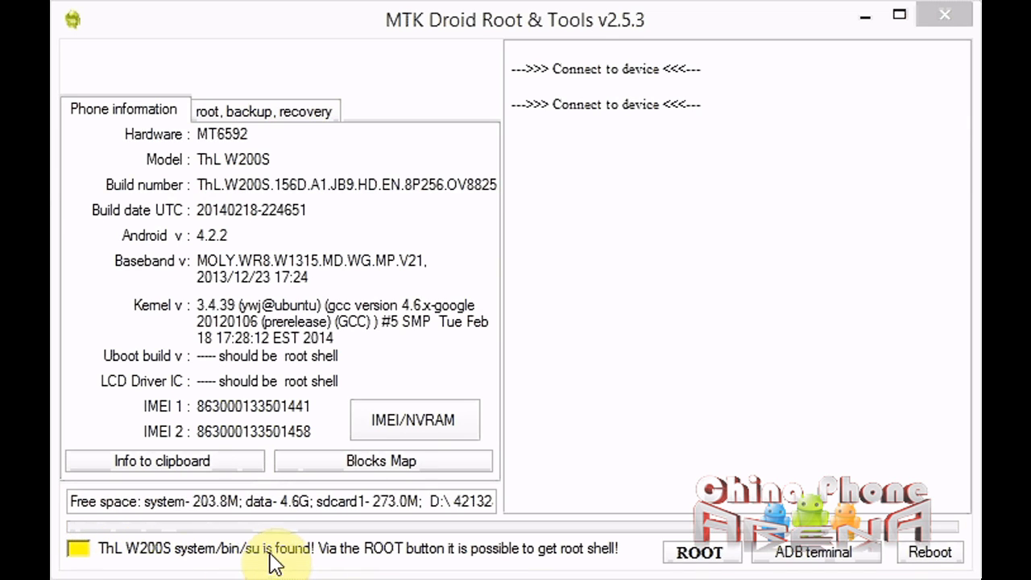
pyautogui.moveTo(310, 551)
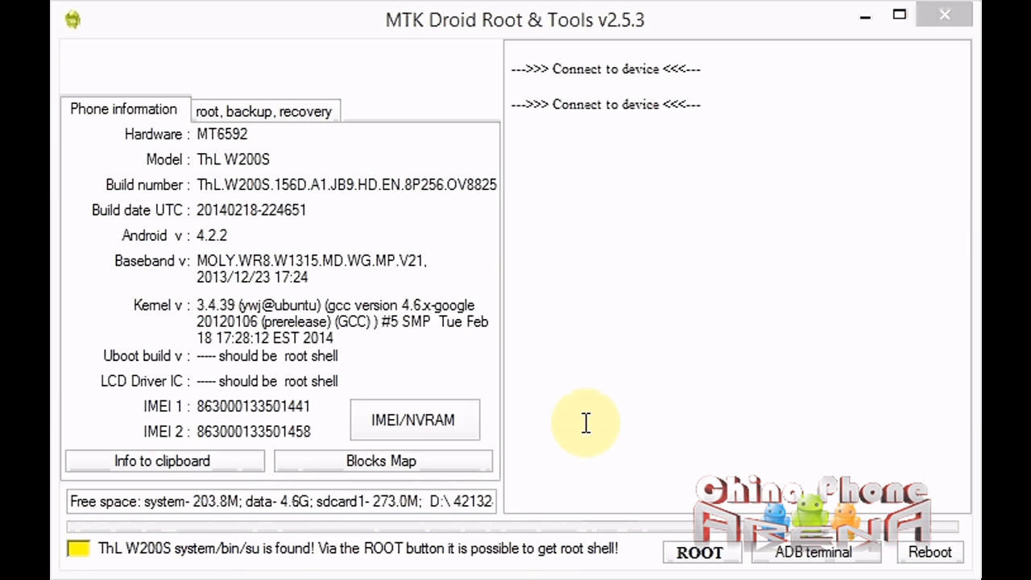
# Step: Show the root, backup and recovery options for the detected ThL W200S
pyautogui.click(264, 110)
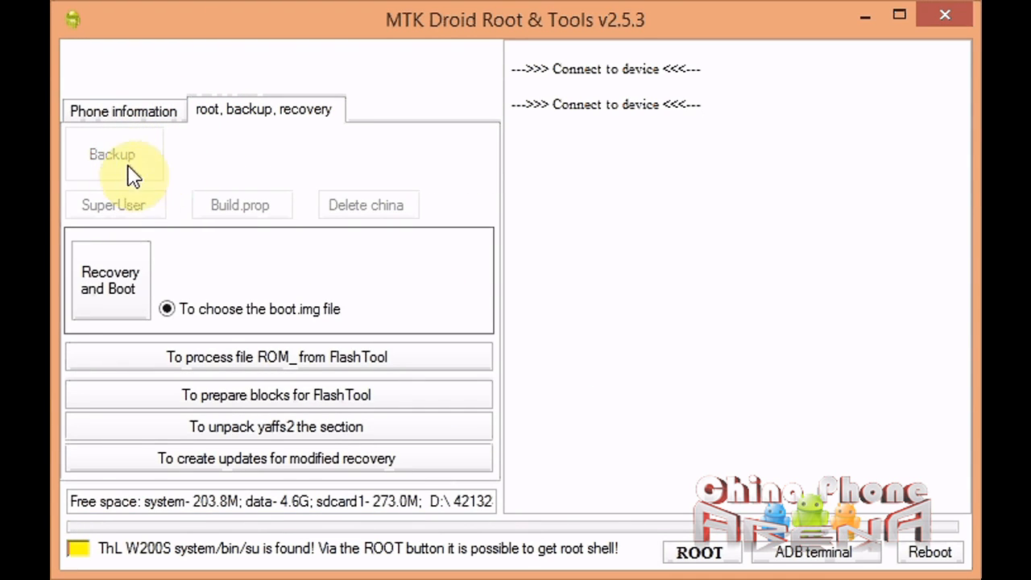
pyautogui.moveTo(161, 563)
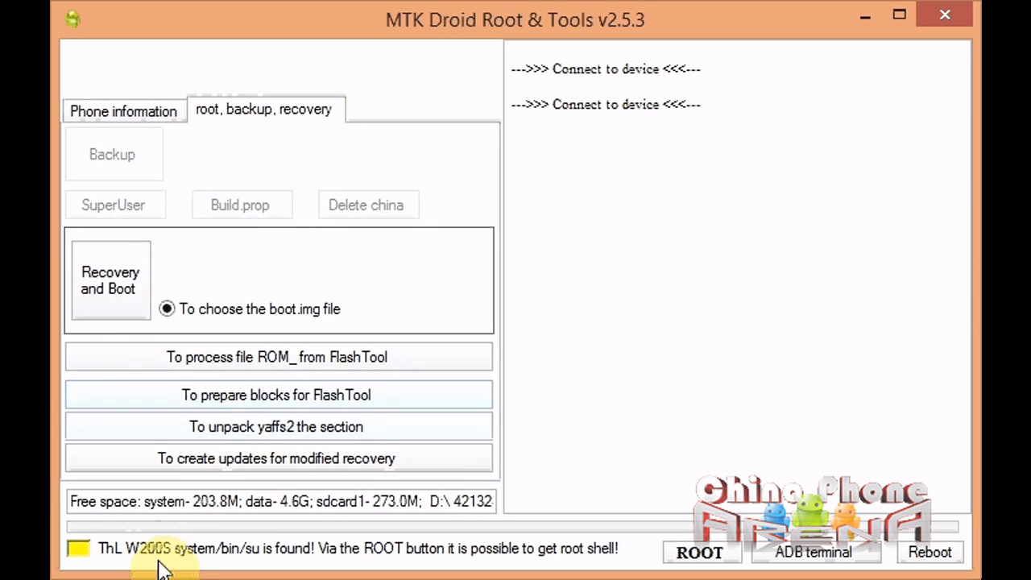
pyautogui.moveTo(200, 160)
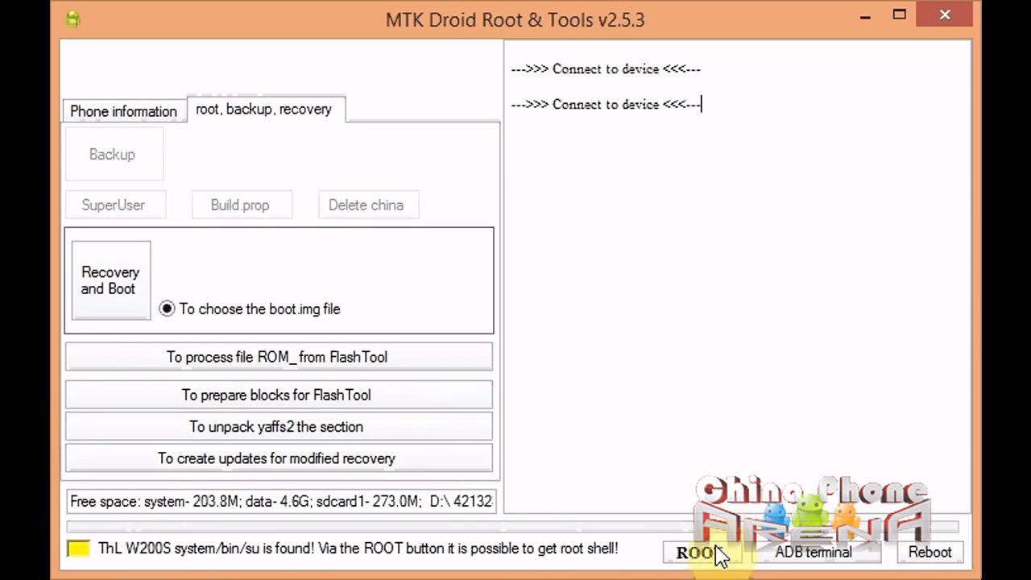
# Step: Request a root shell through the phone's existing SU and confirm the prompt with Yes
pyautogui.click(701, 551)
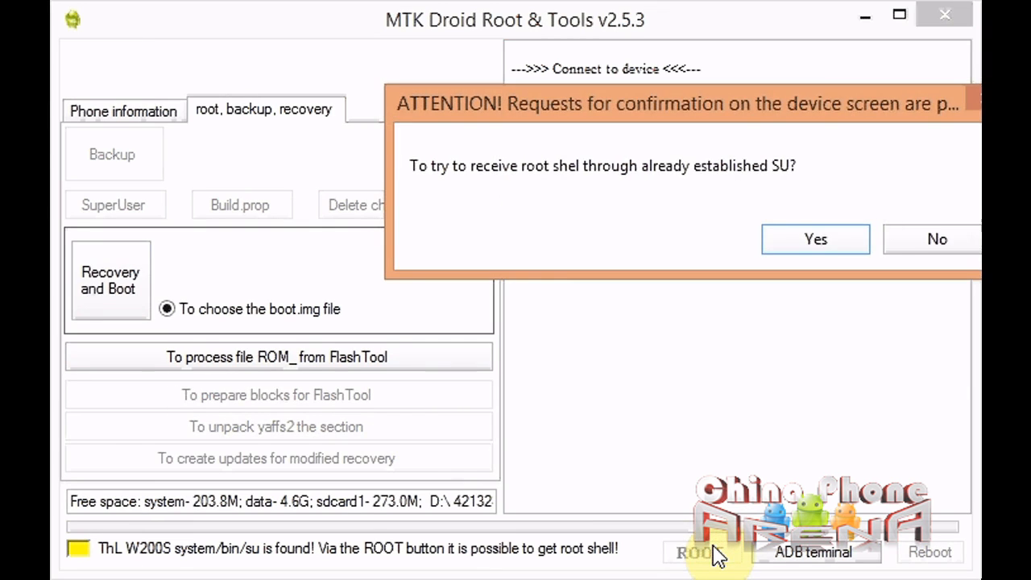
pyautogui.moveTo(506, 214)
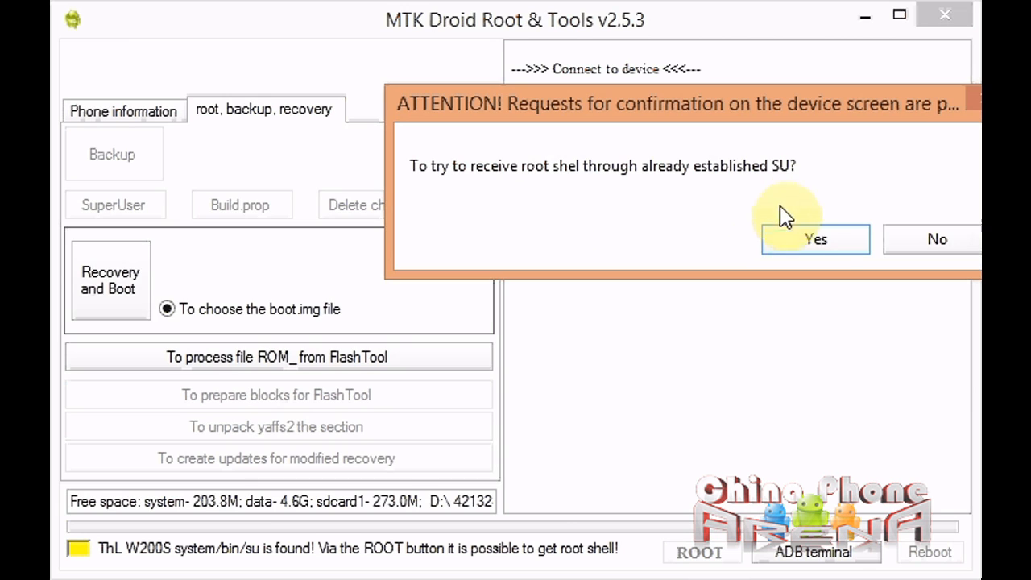
pyautogui.click(815, 238)
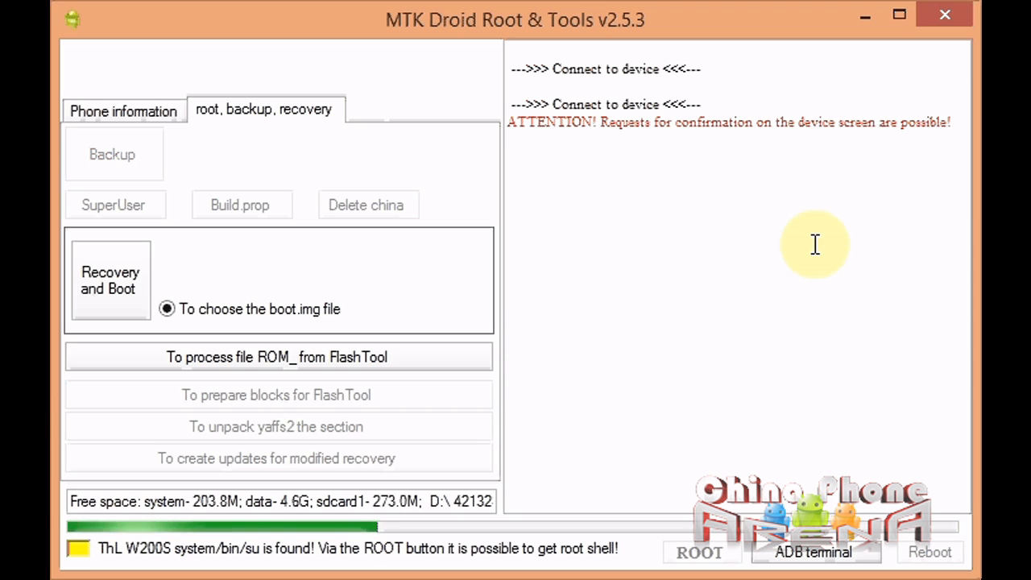
pyautogui.click(699, 551)
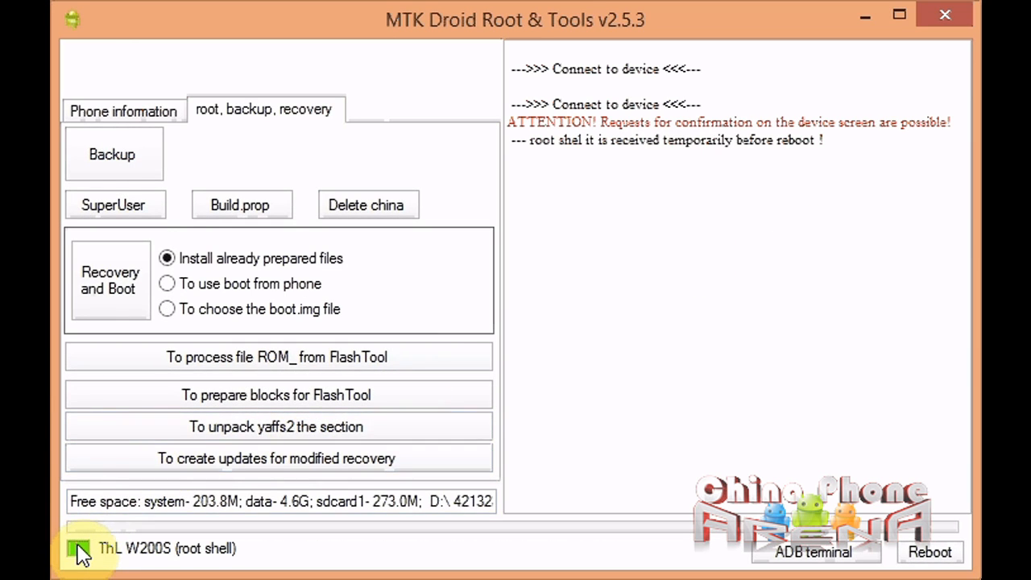
pyautogui.moveTo(206, 298)
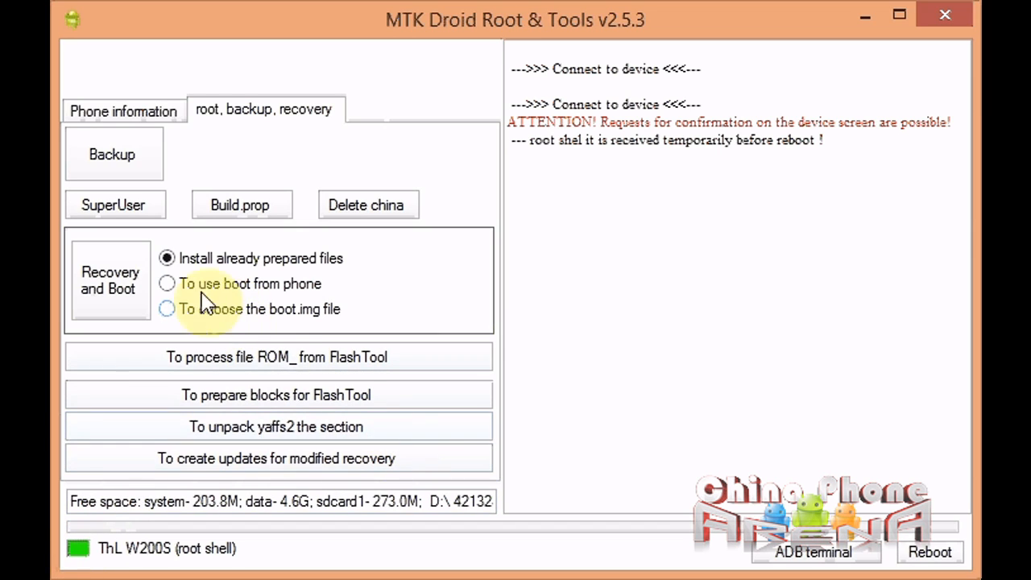
pyautogui.moveTo(111, 155)
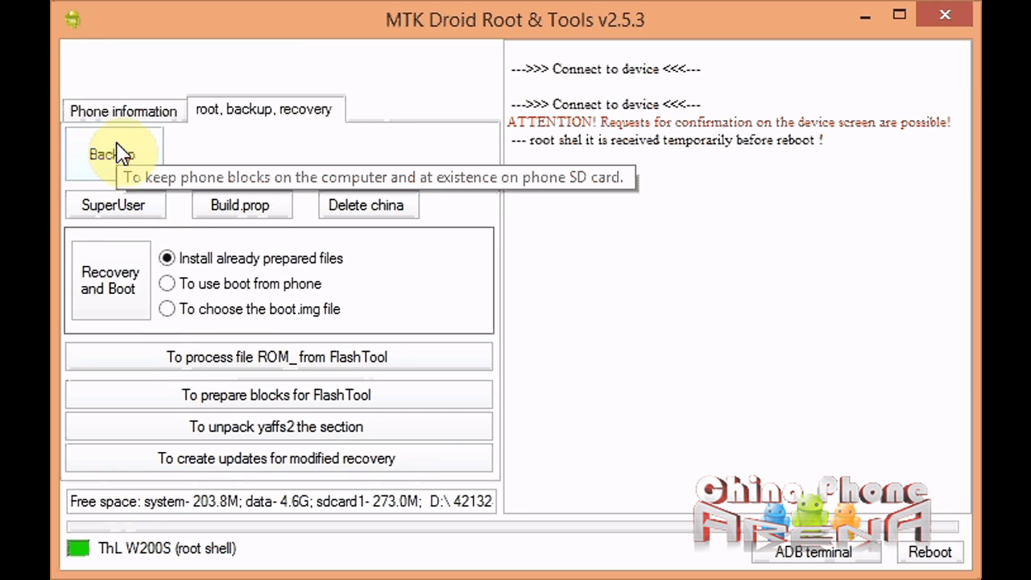
# Step: Start a full ROM backup saving the phone's blocks to the computer backups folder
pyautogui.click(111, 154)
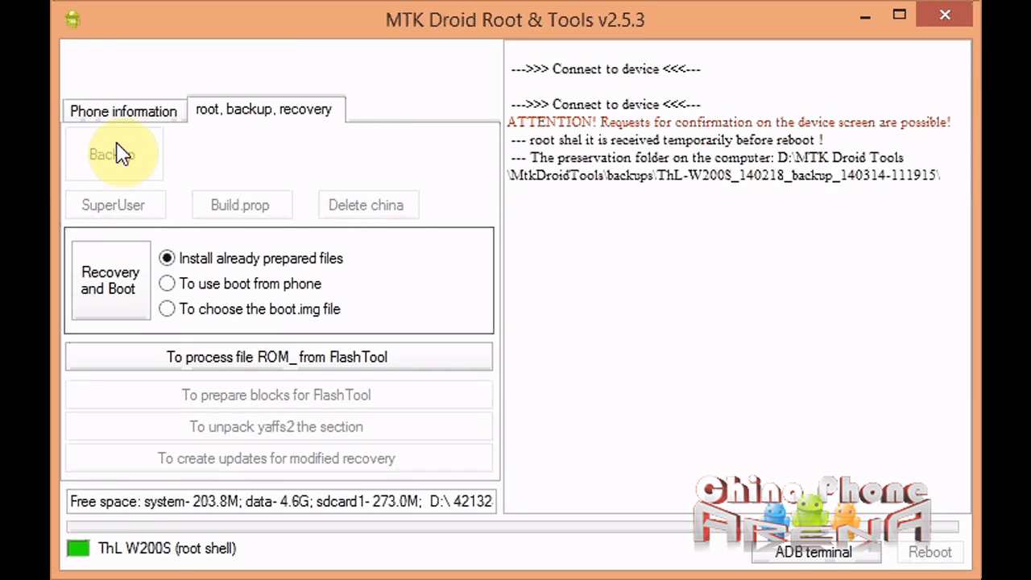
pyautogui.click(113, 154)
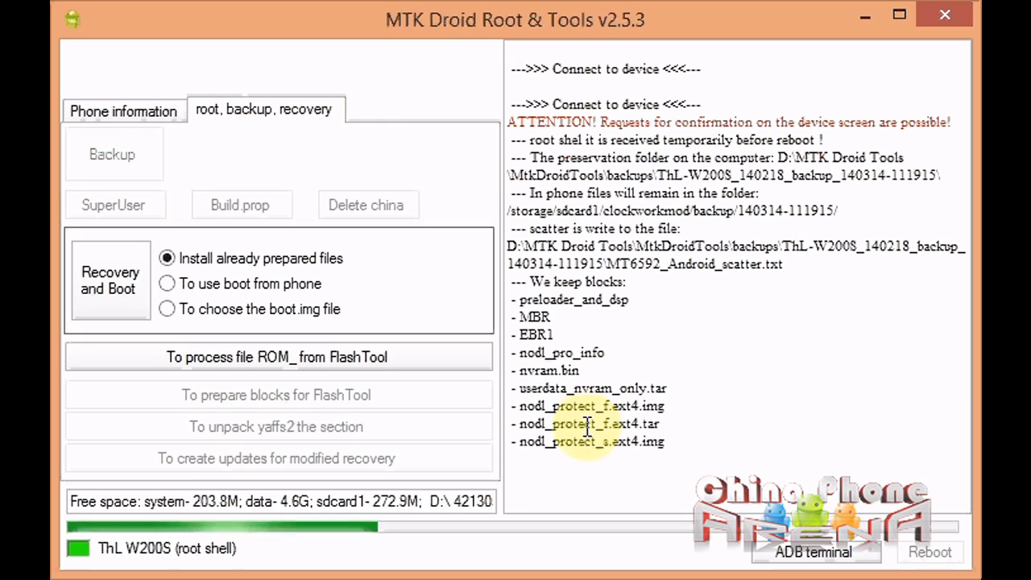
# Step: Let the backup finish and answer No to packing, leaving it unpacked
pyautogui.click(111, 155)
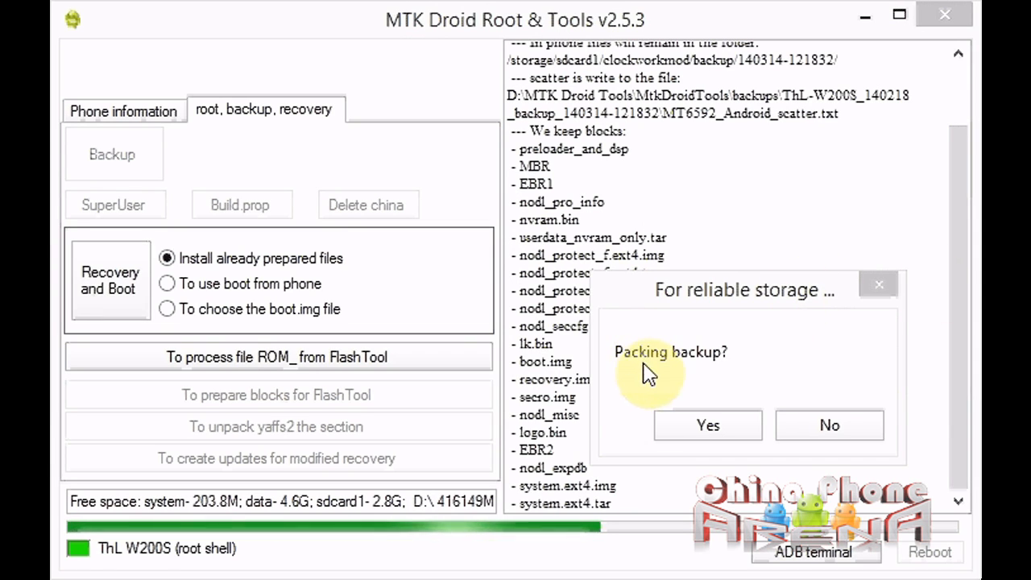
pyautogui.moveTo(677, 357)
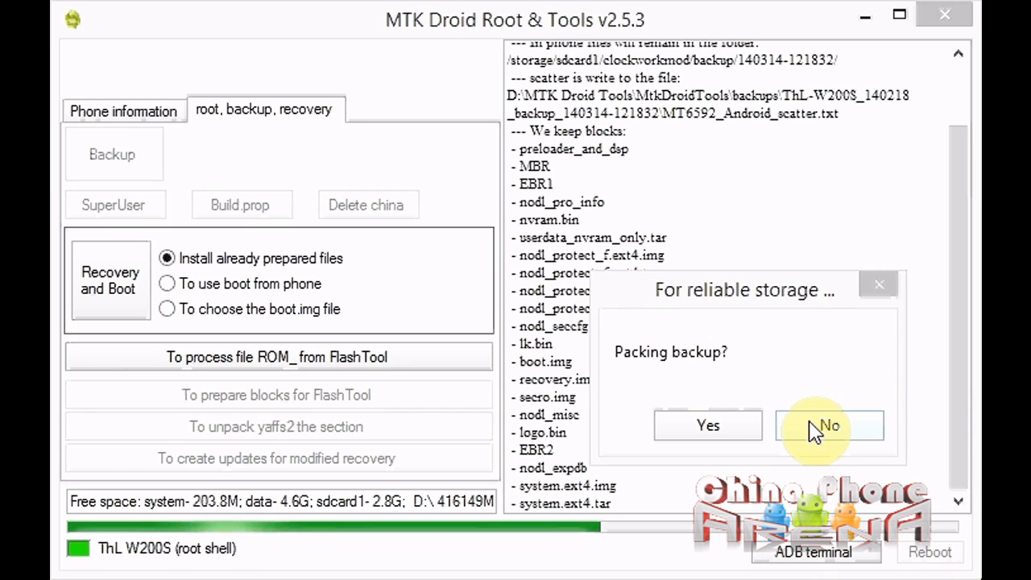
pyautogui.click(830, 425)
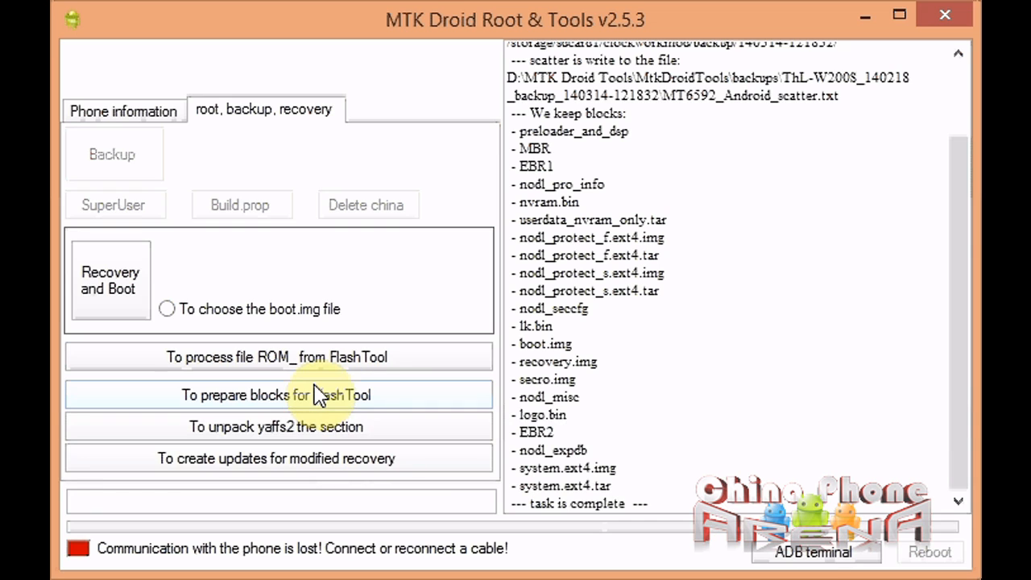
pyautogui.moveTo(313, 395)
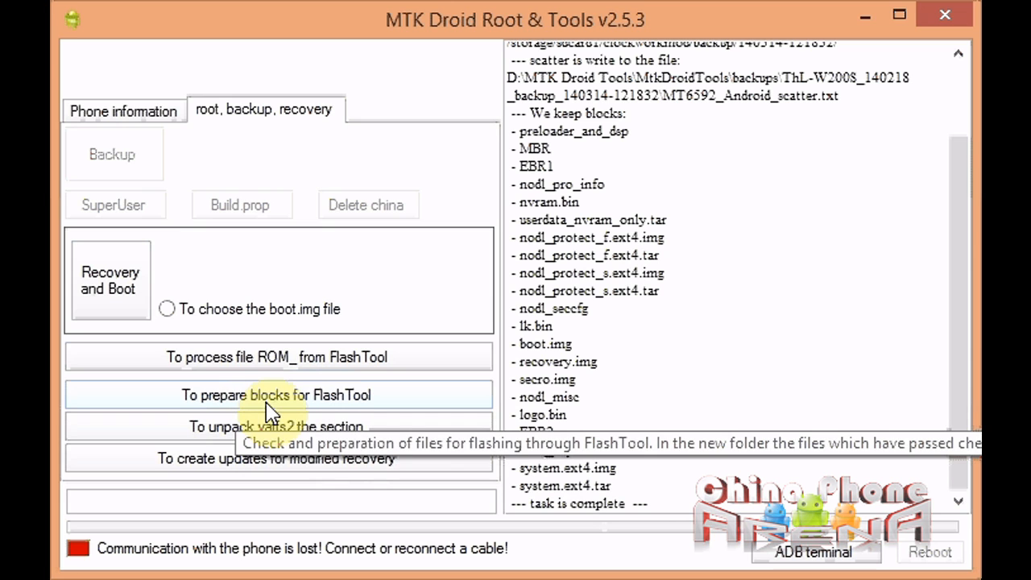
# Step: Begin preparing the backup blocks for SP Flash Tool, bringing up the files.md5 chooser
pyautogui.click(277, 394)
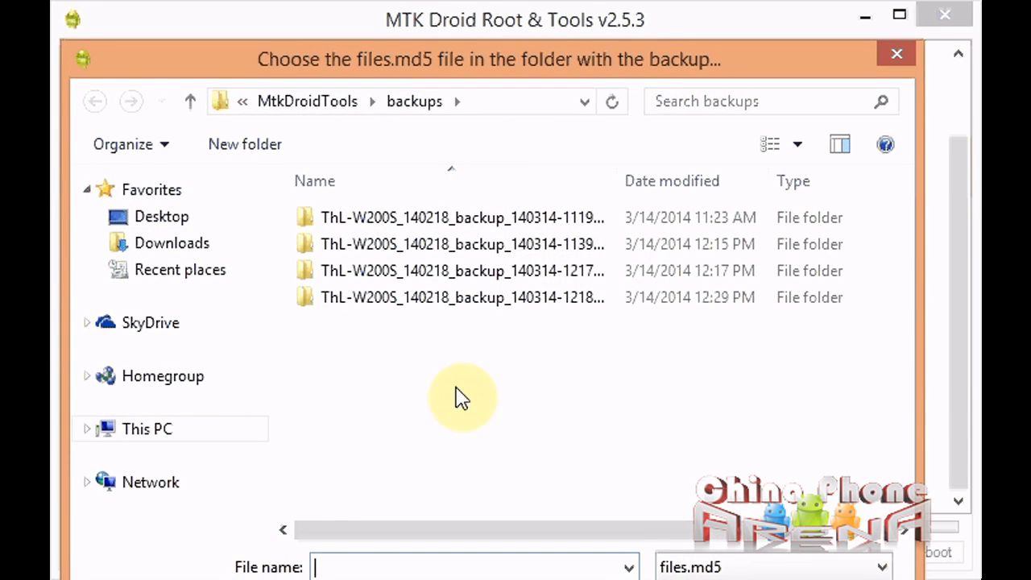
# Step: Enter the newest ThL W200S backup folder and choose its files.md5 checksum file
pyautogui.click(462, 296)
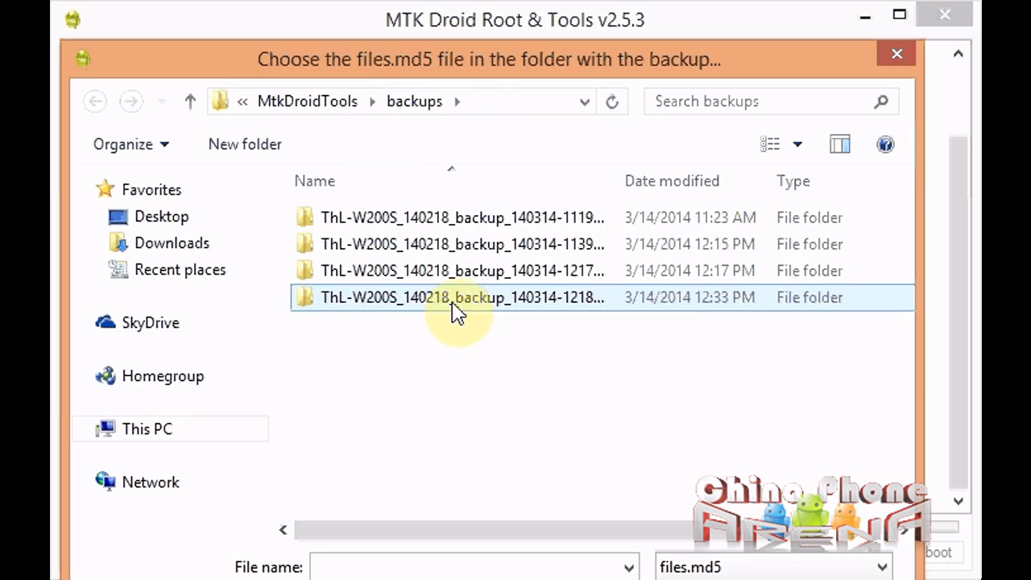
pyautogui.doubleClick(461, 296)
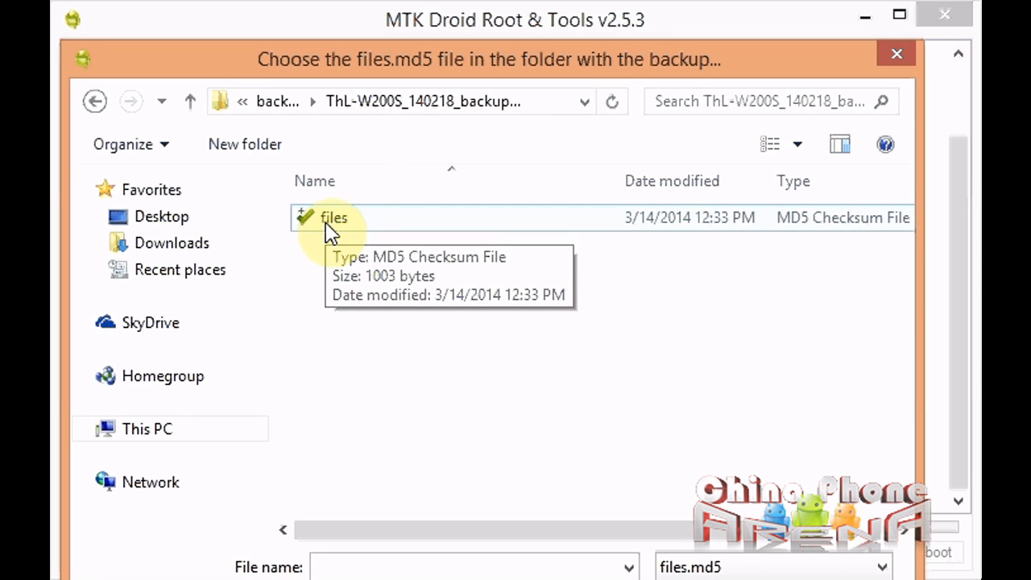
pyautogui.click(333, 218)
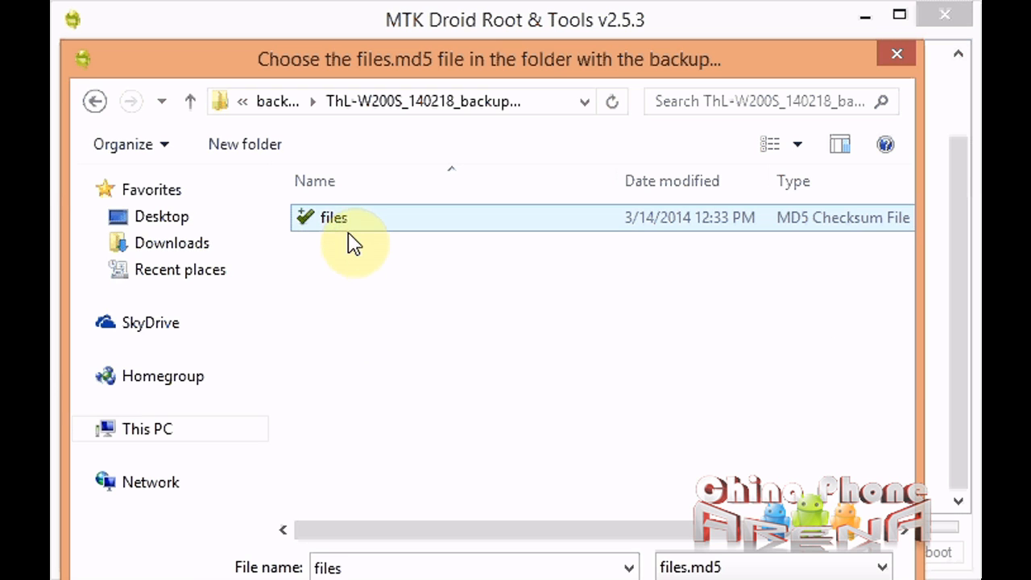
pyautogui.moveTo(346, 229)
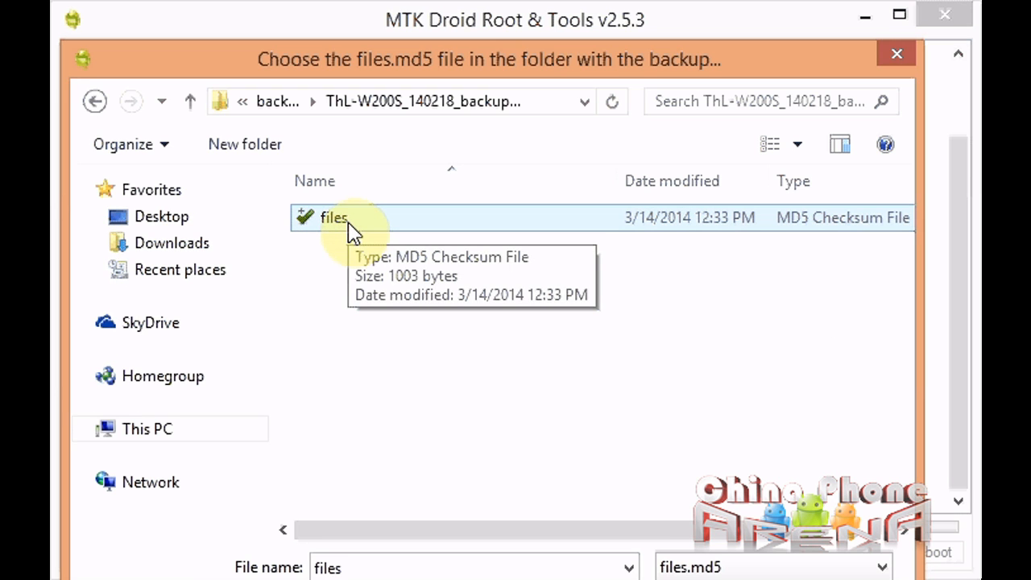